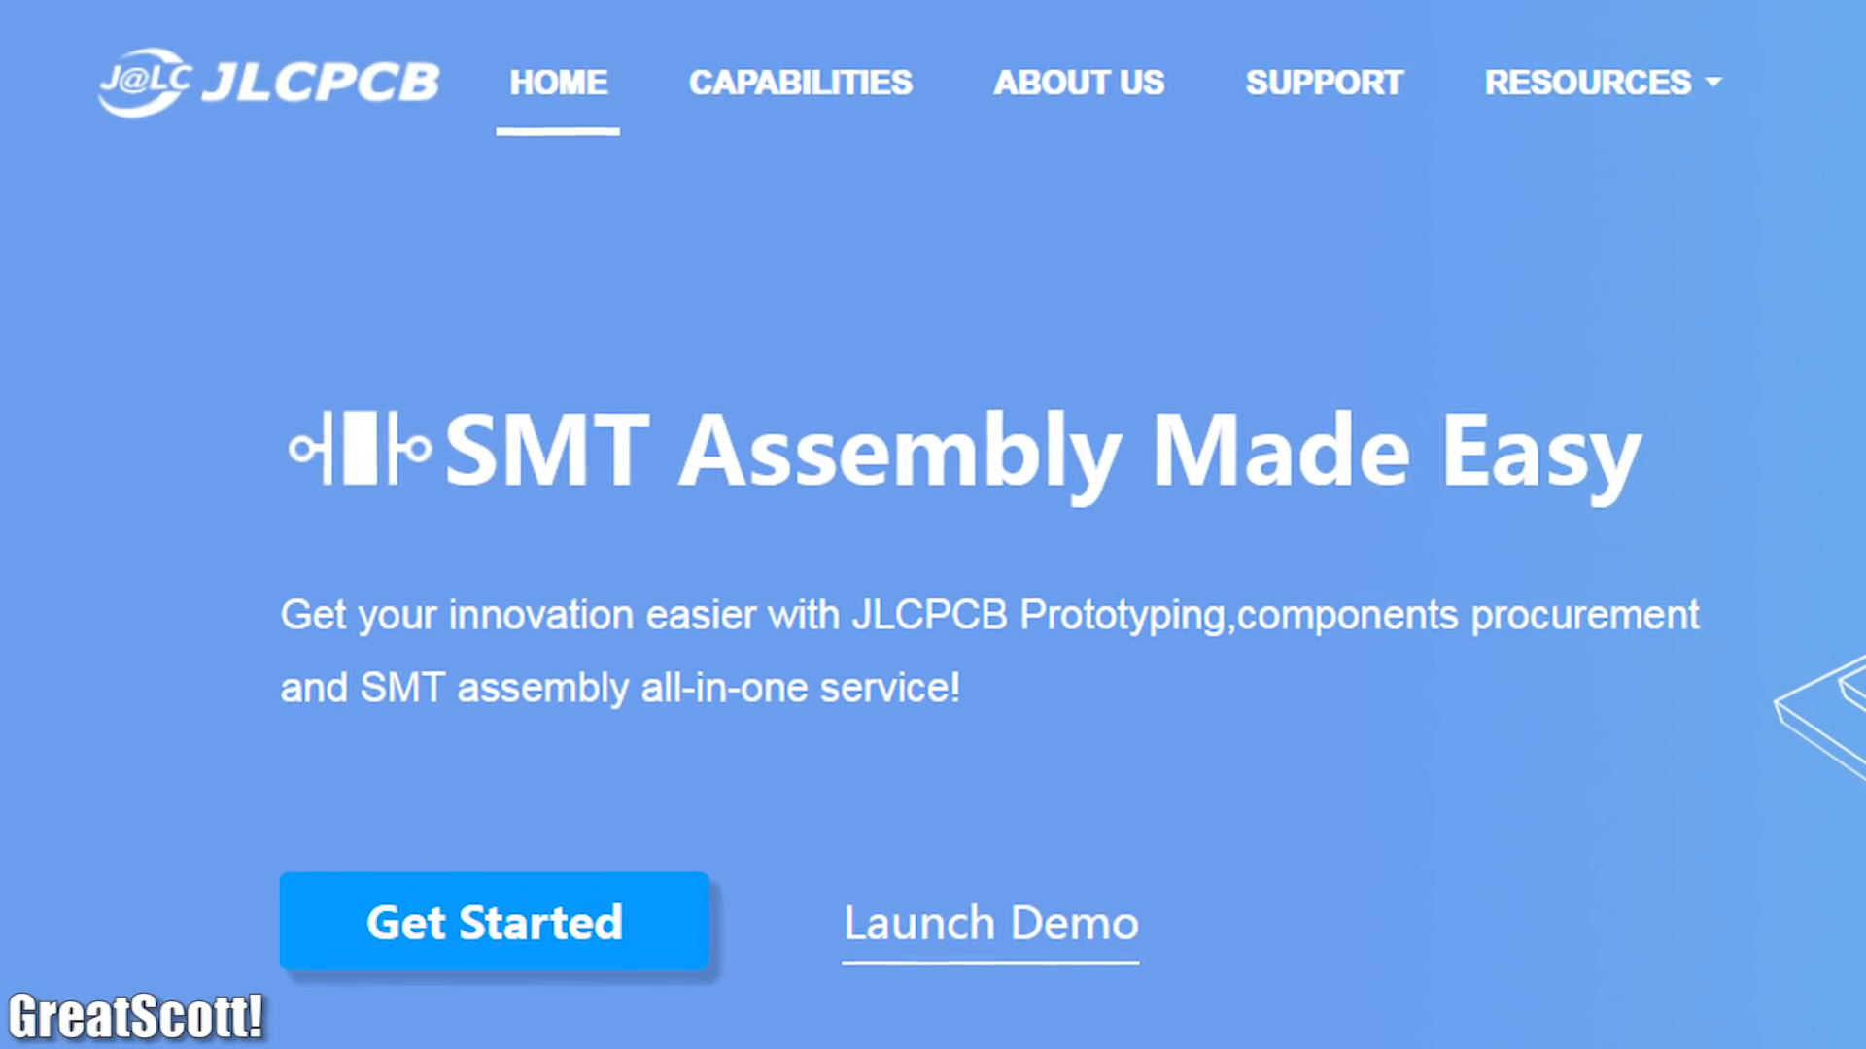
Quote ten 2-layer 1.6 mm green HASL boards at $2.00, then browse the VESC design folder
left_click(494, 922)
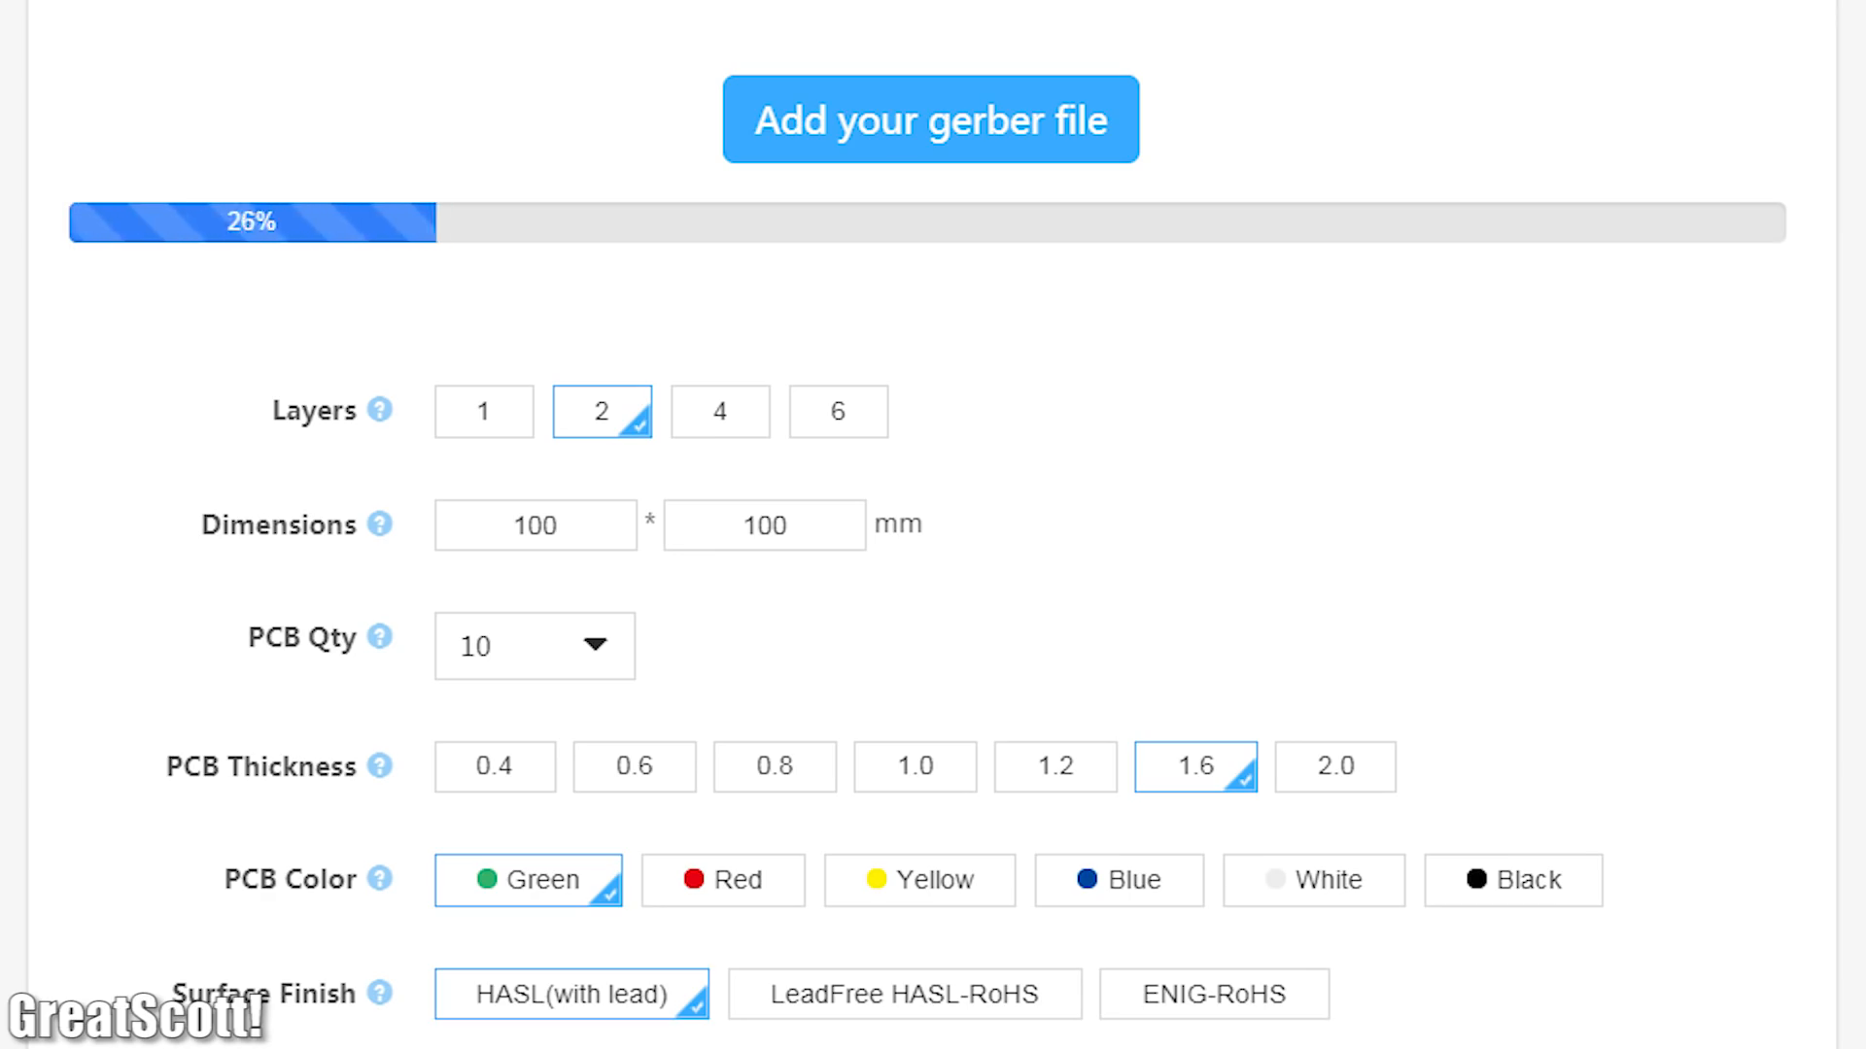
scroll("down", 3)
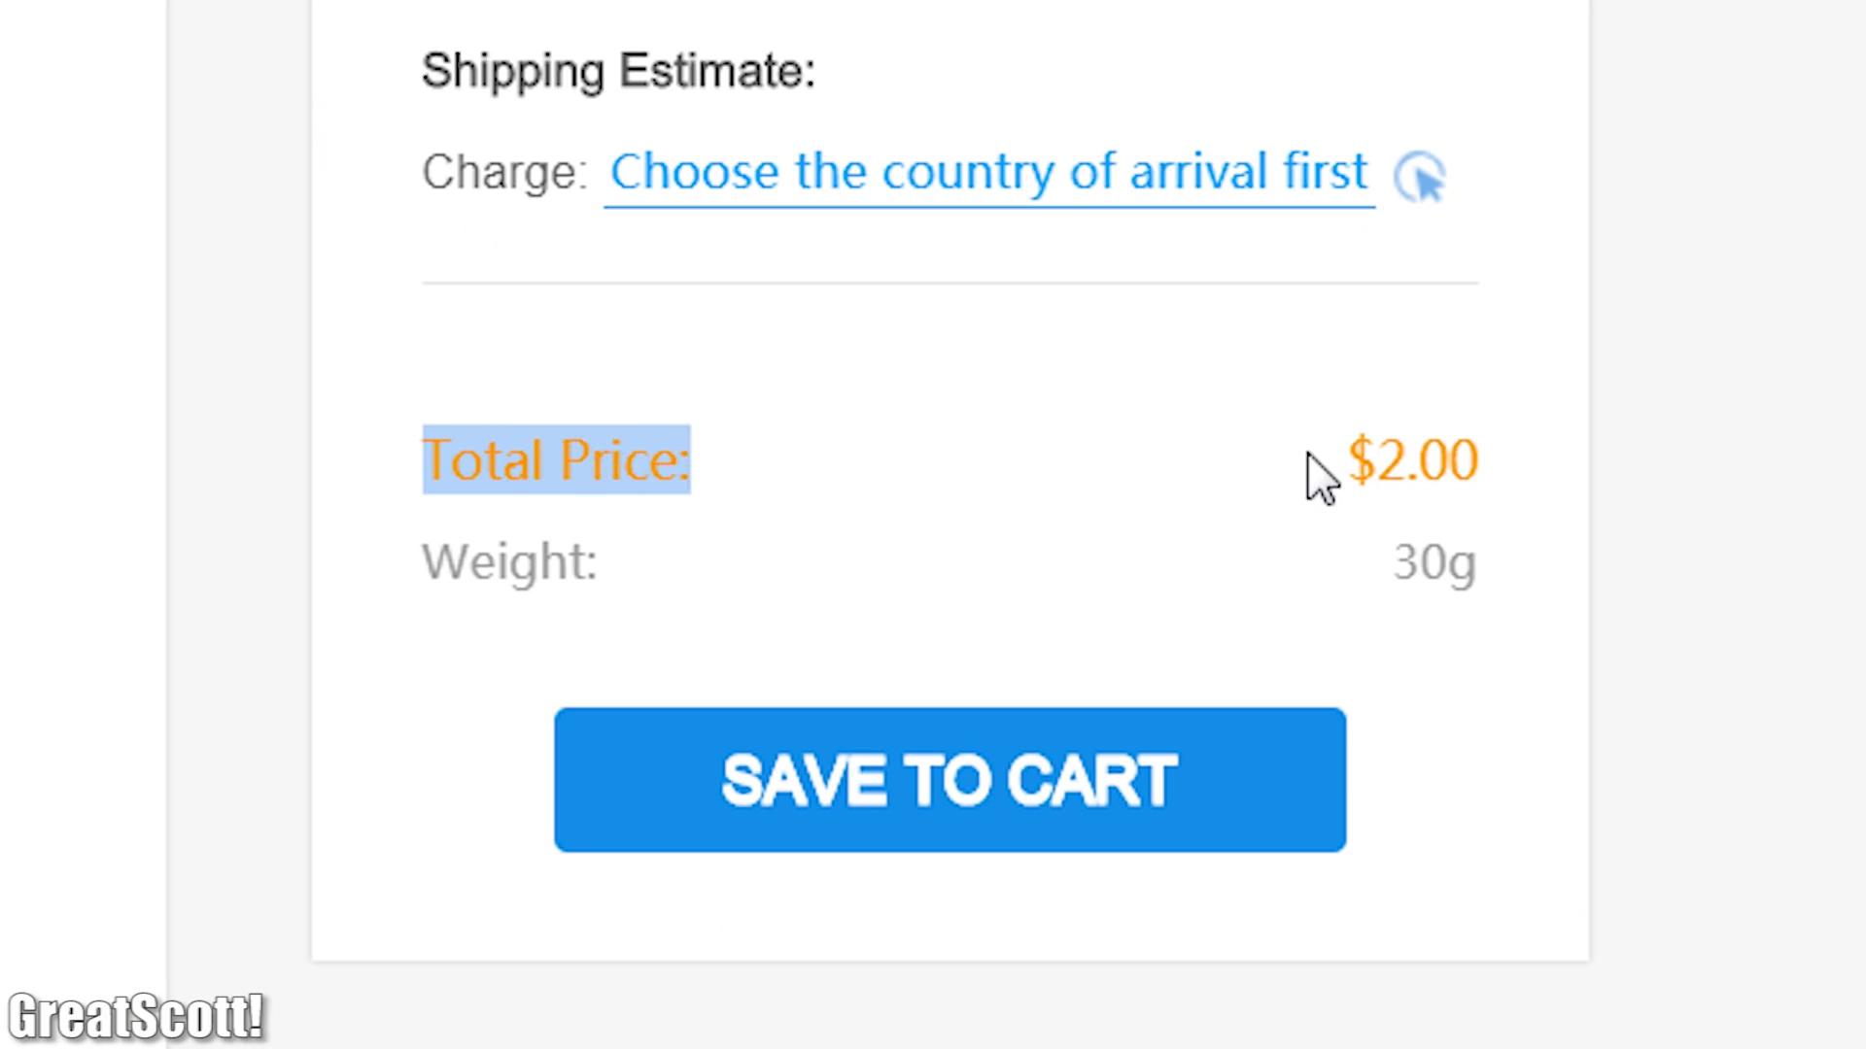
left_click(948, 782)
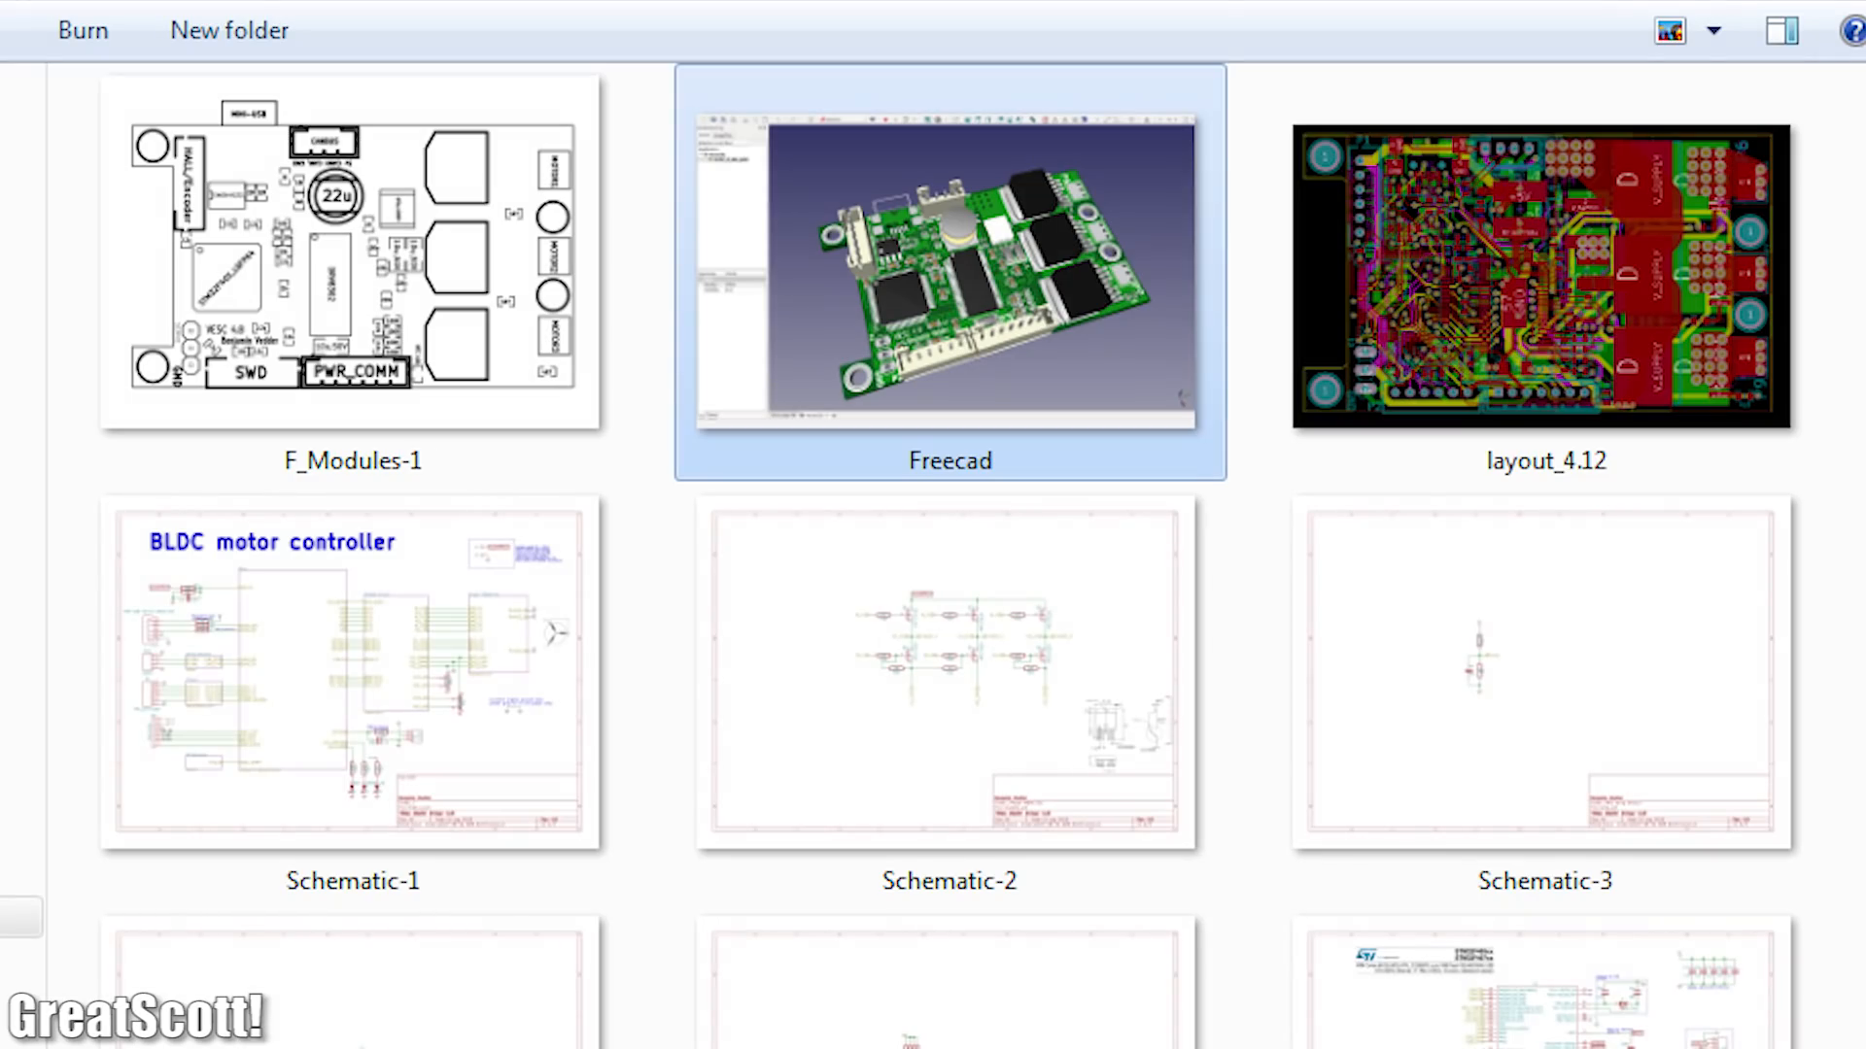
scroll("up", 3)
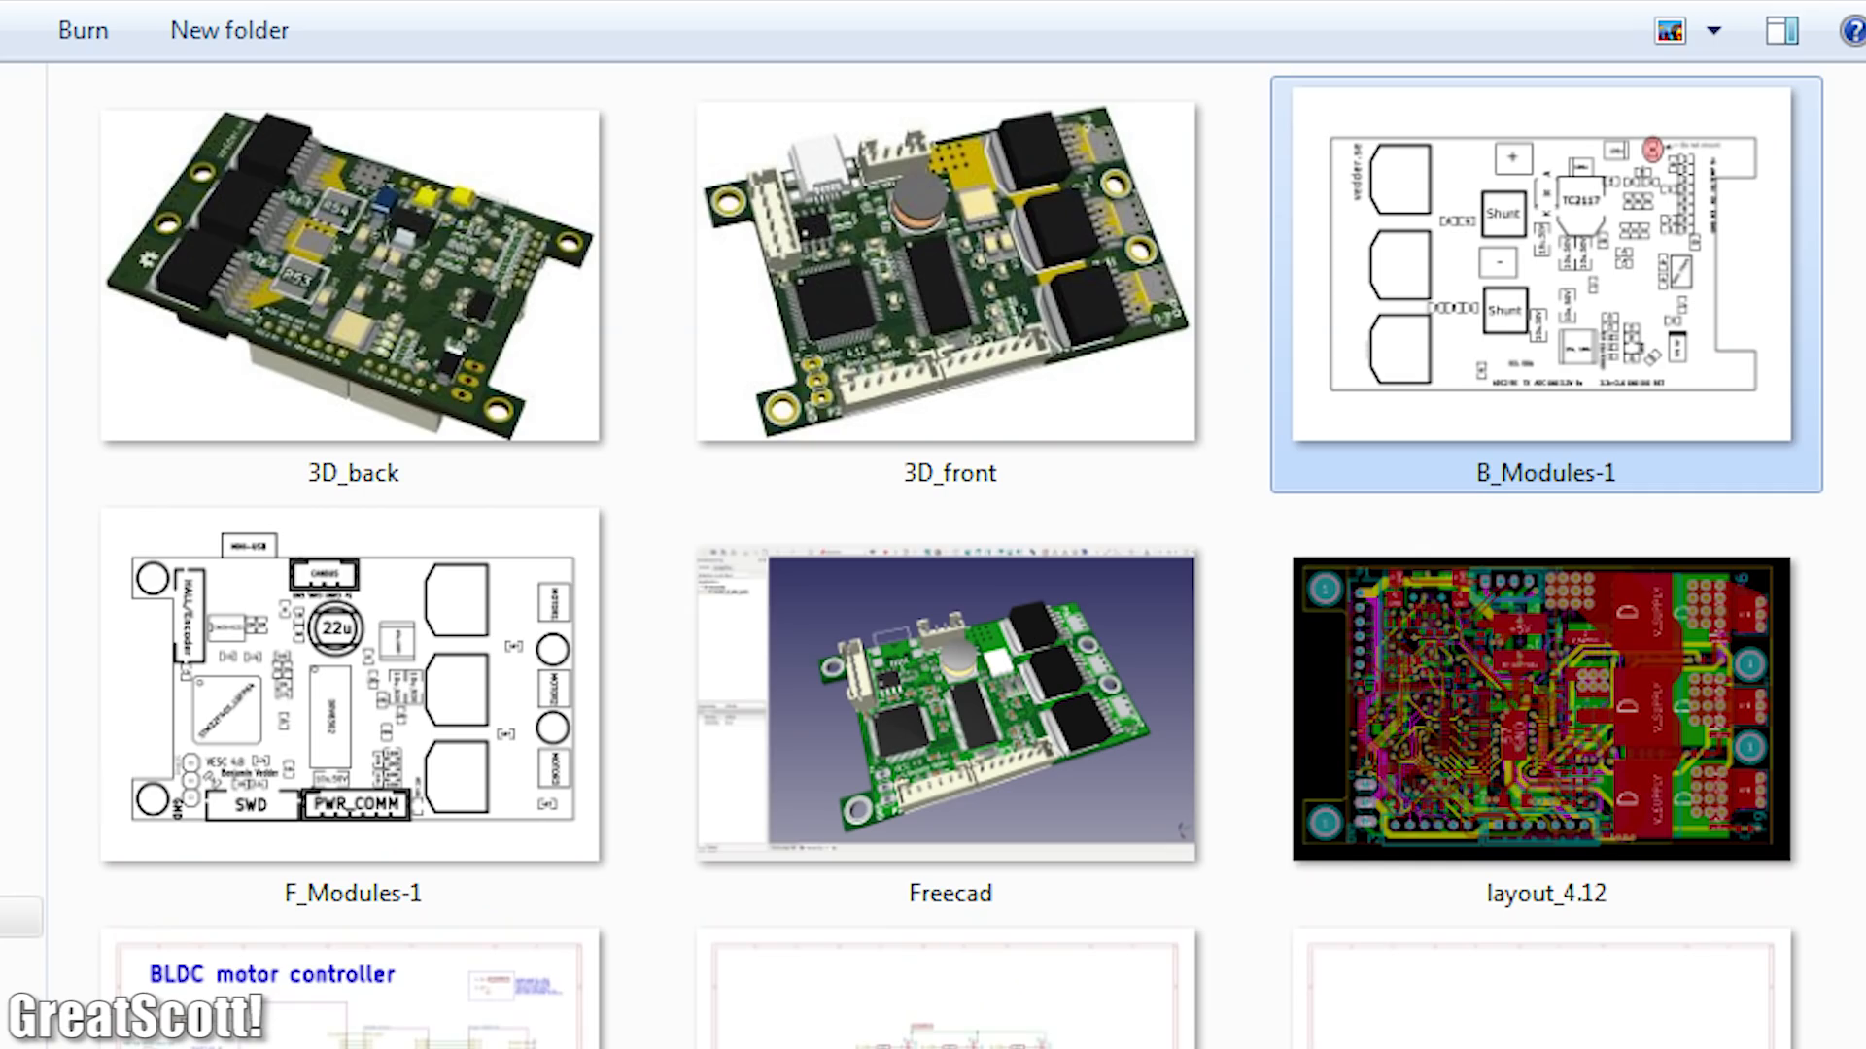